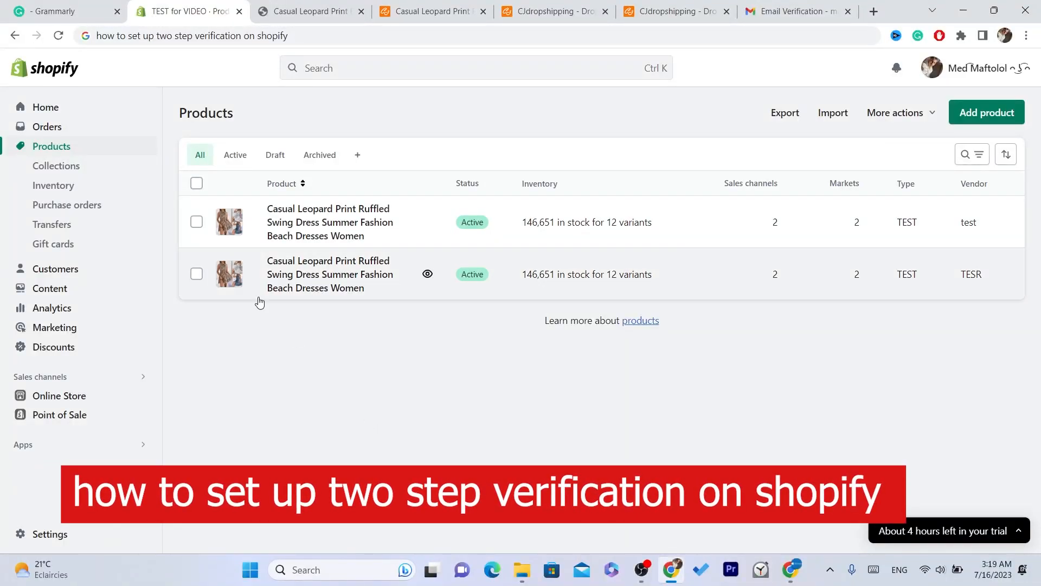
mouse_move(213, 76)
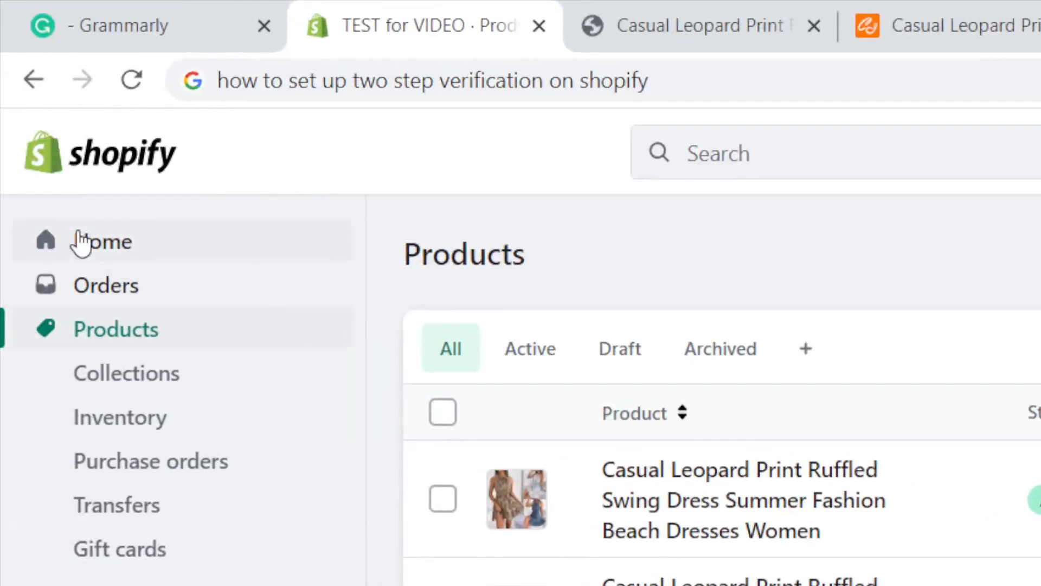
Go to the Shopify admin home and open the profile account menu
left_click(103, 241)
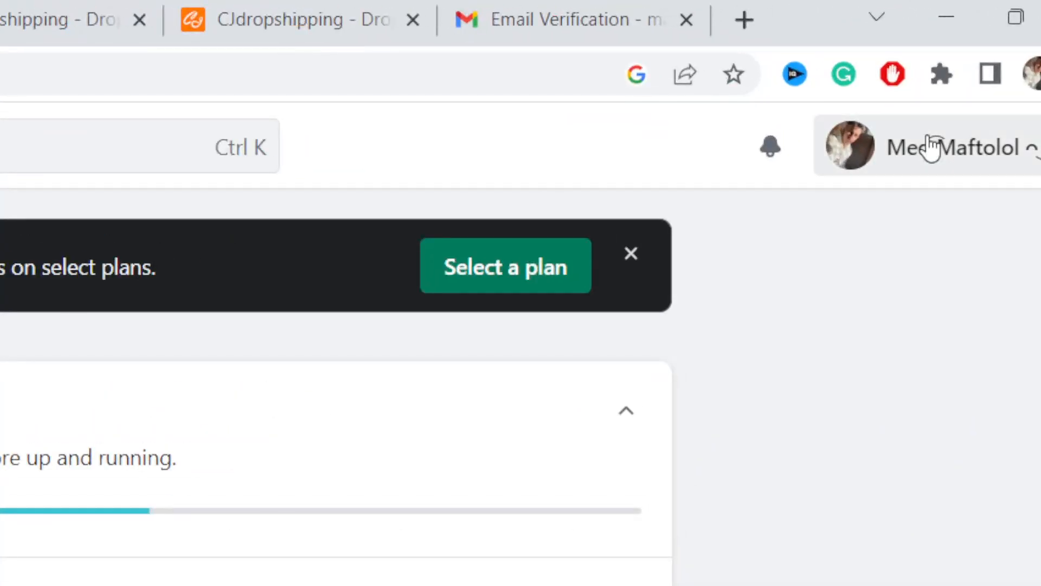
left_click(930, 145)
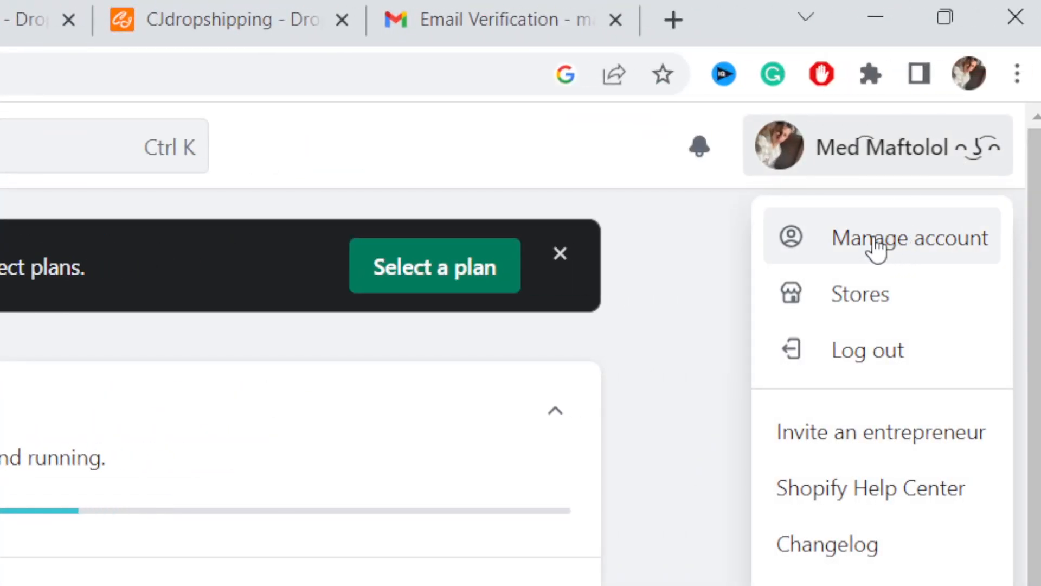
Choose Manage account from the profile menu to reach General account details
left_click(908, 237)
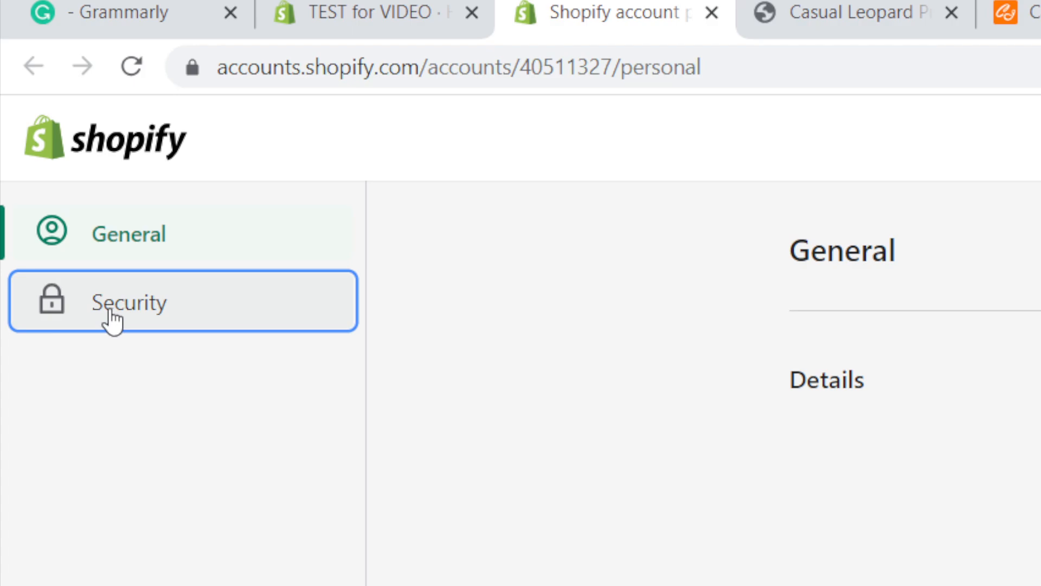
Open Security settings and scroll to the Two-step authentication section
left_click(128, 302)
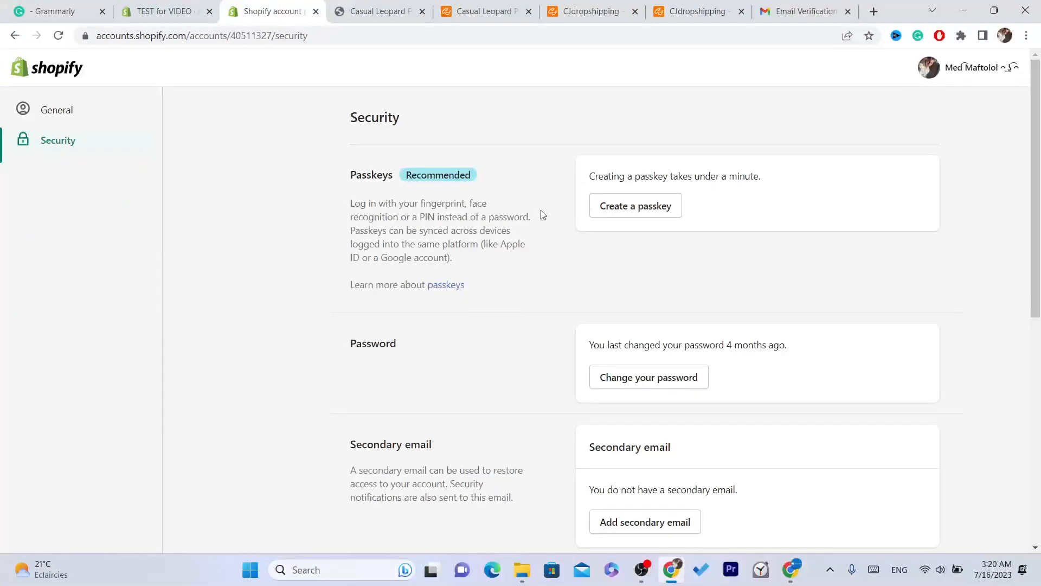
scroll("down", 3)
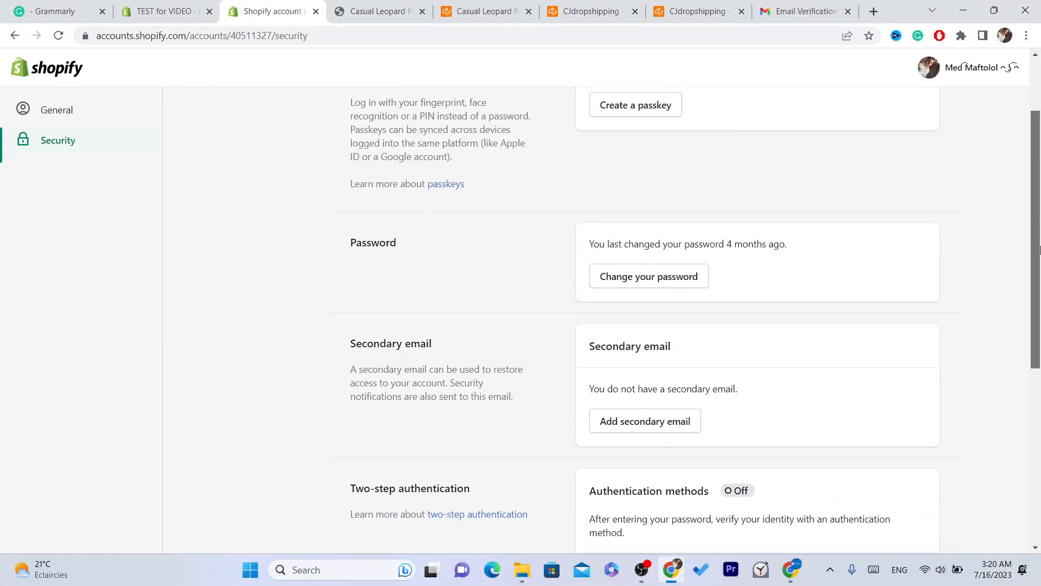
scroll("down", 3)
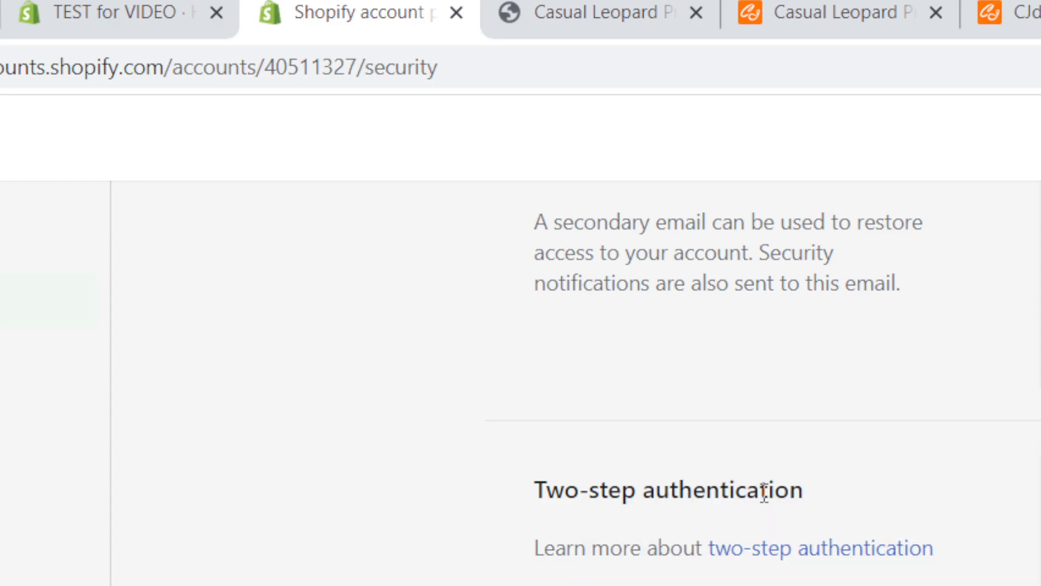
scroll("down", 3)
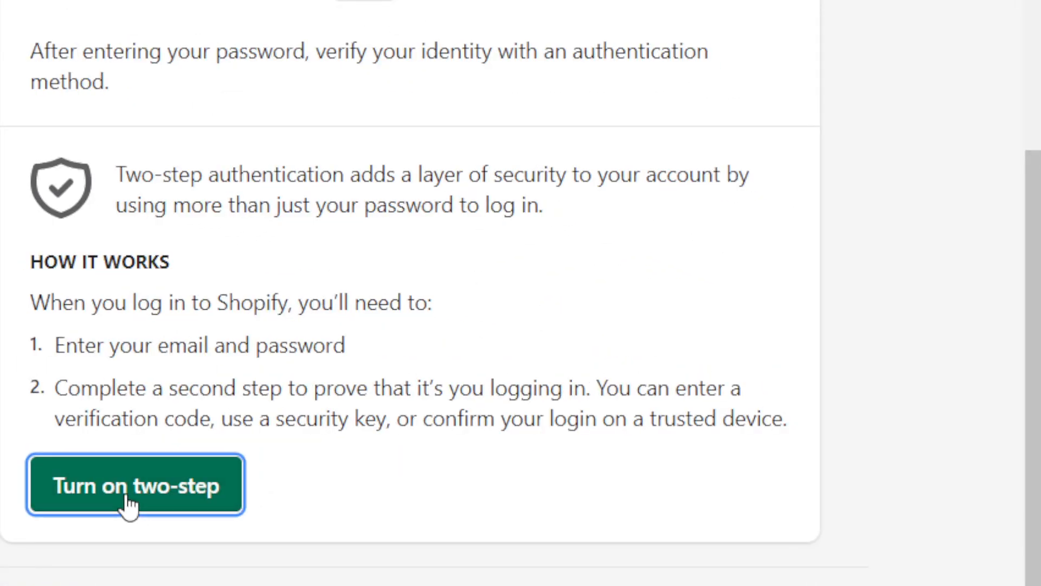
Turn on two-step authentication and reauthenticate with the Google account
left_click(135, 485)
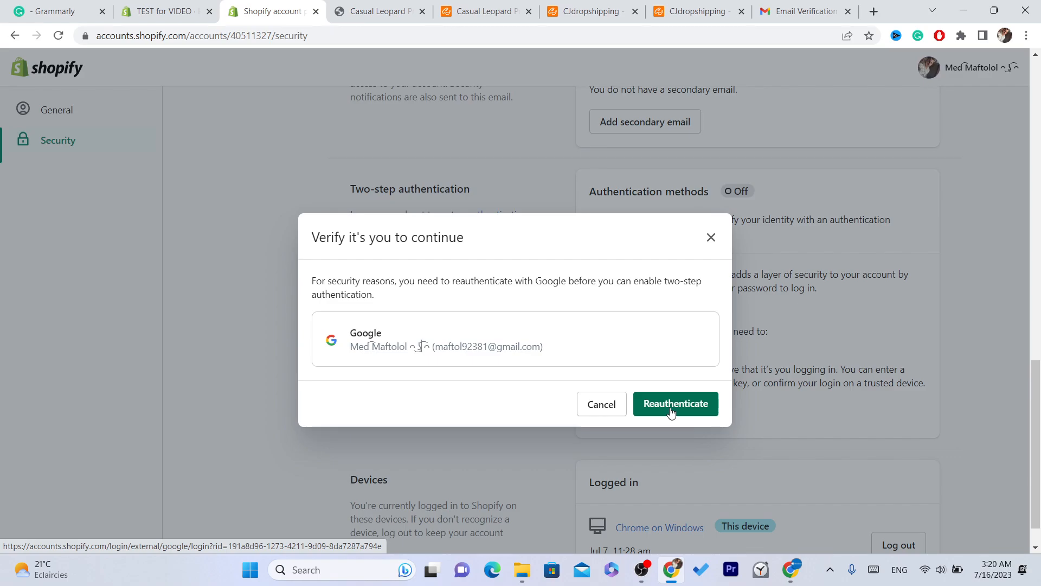
left_click(675, 403)
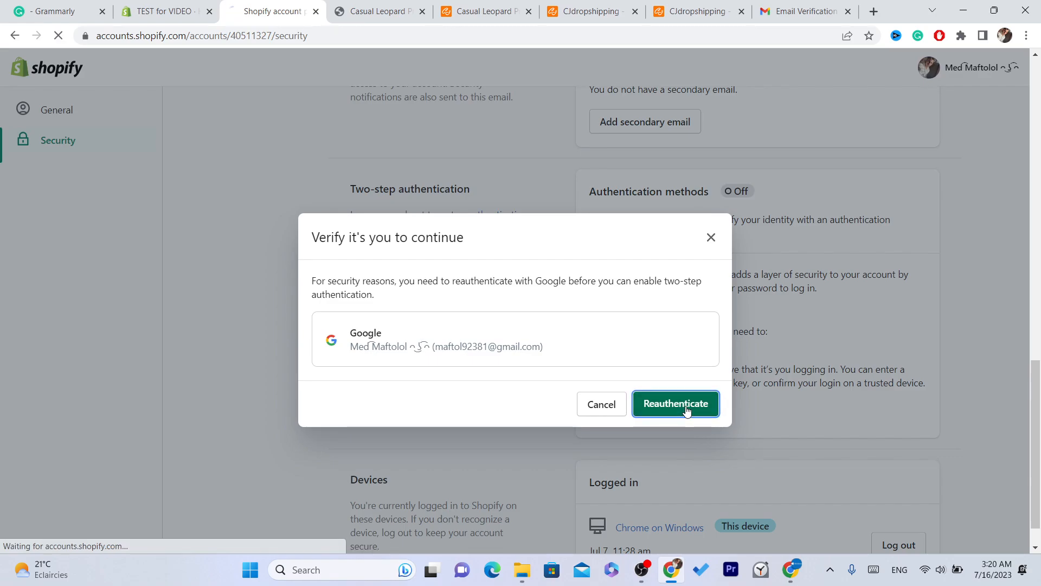
left_click(674, 403)
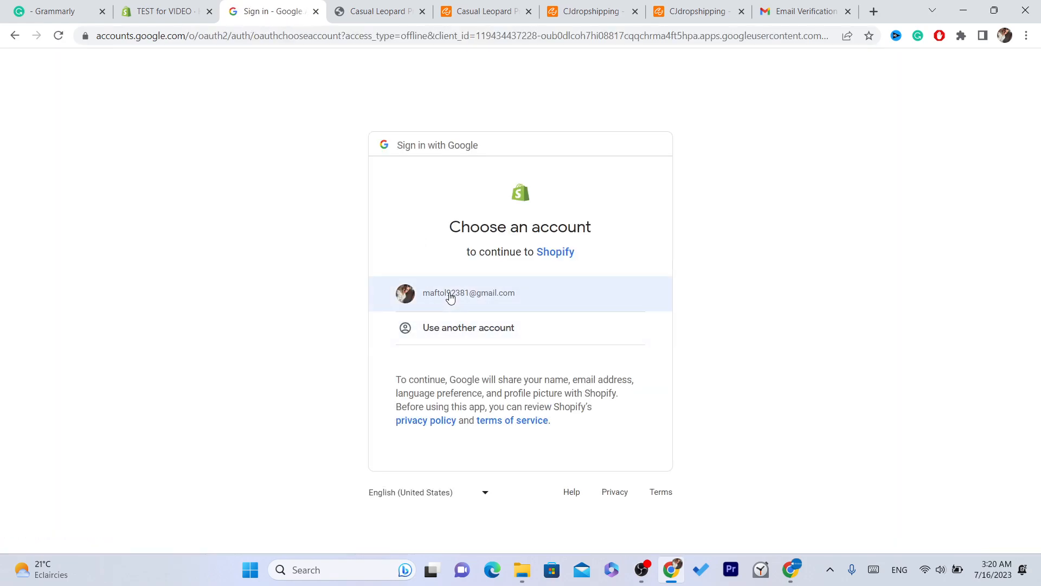
left_click(468, 293)
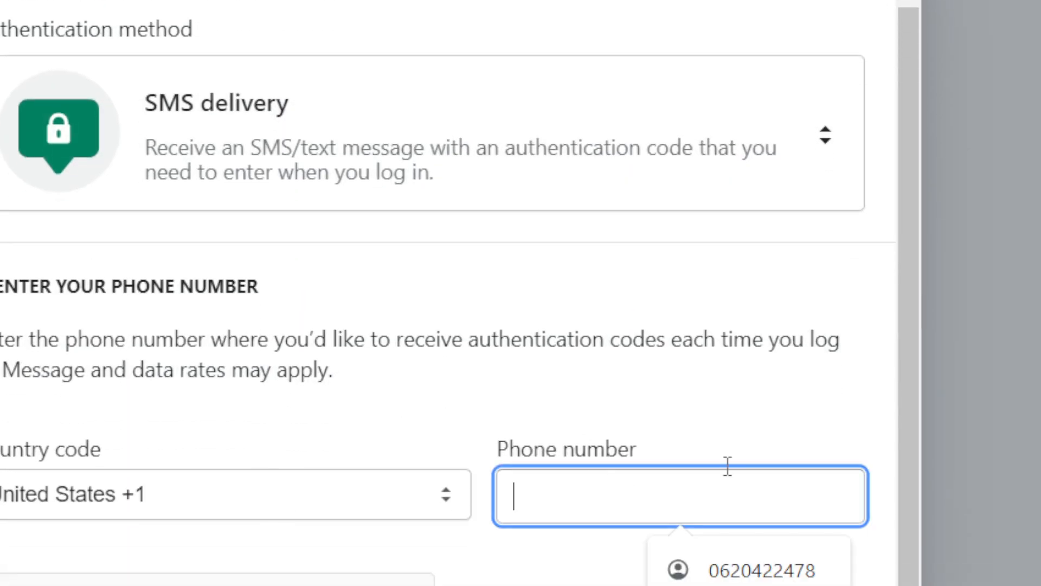
left_click(761, 570)
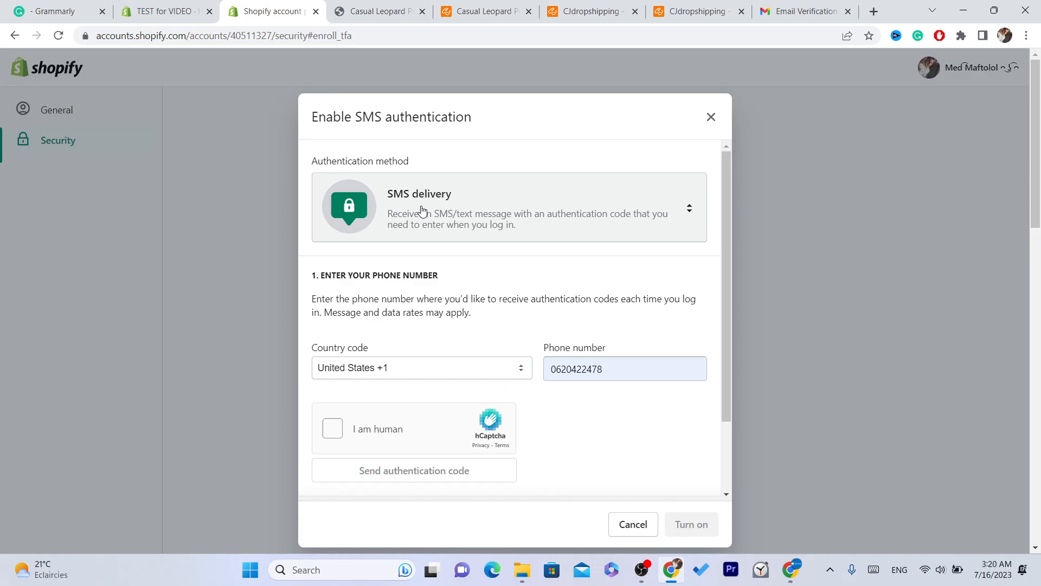
left_click(689, 208)
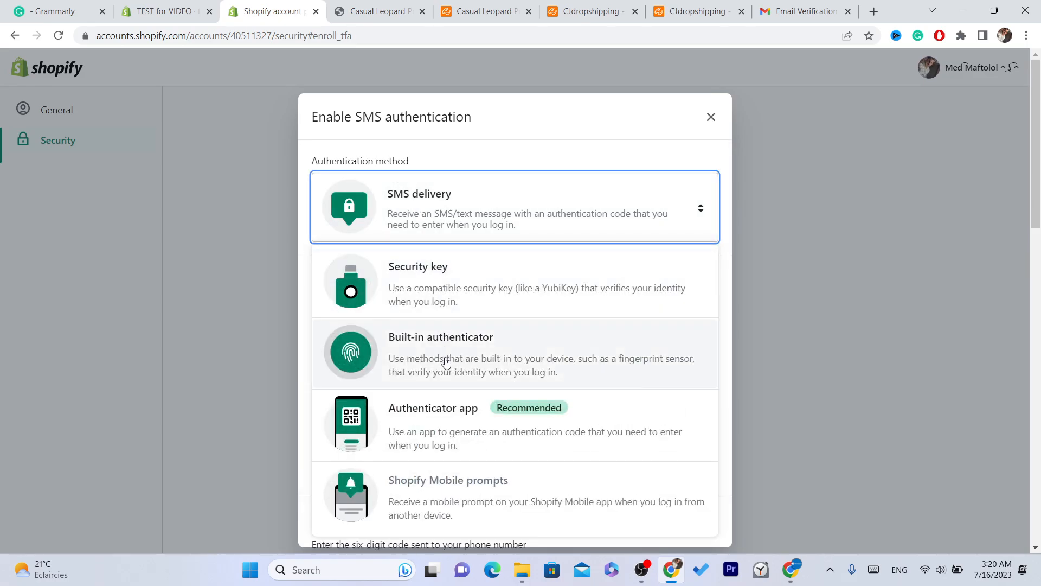
mouse_move(437, 232)
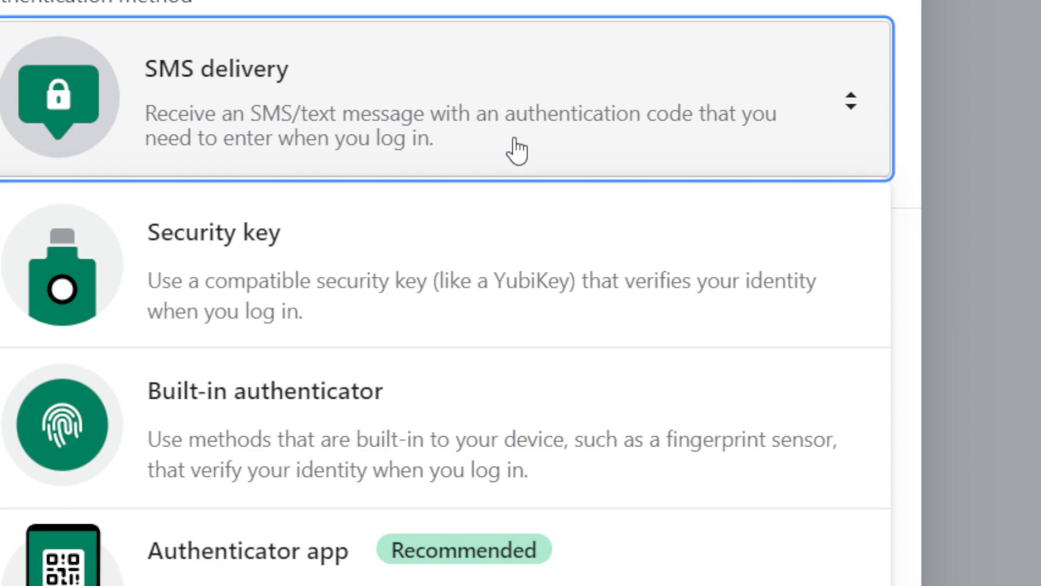
mouse_move(301, 162)
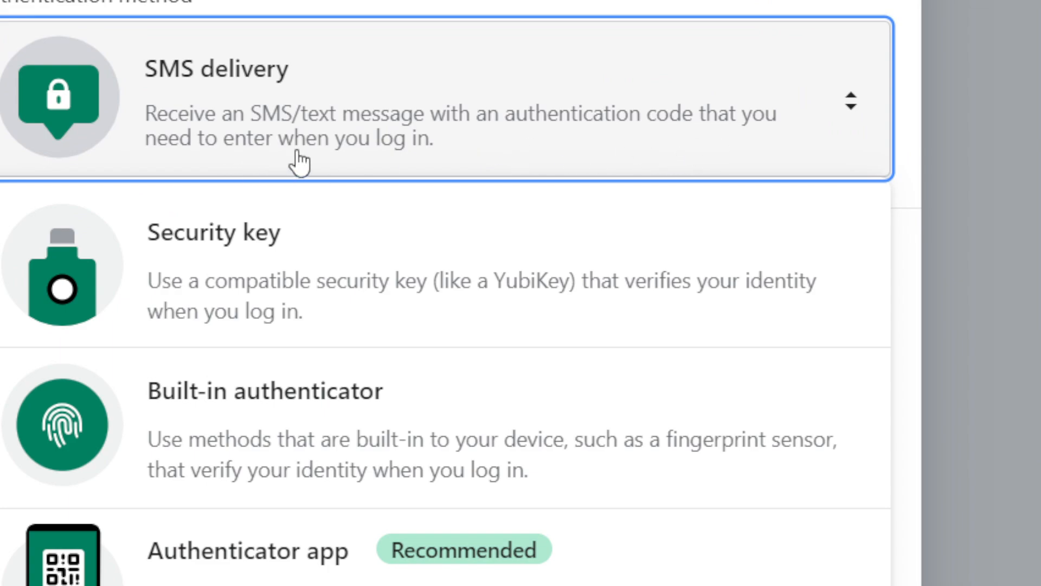
scroll("down", 3)
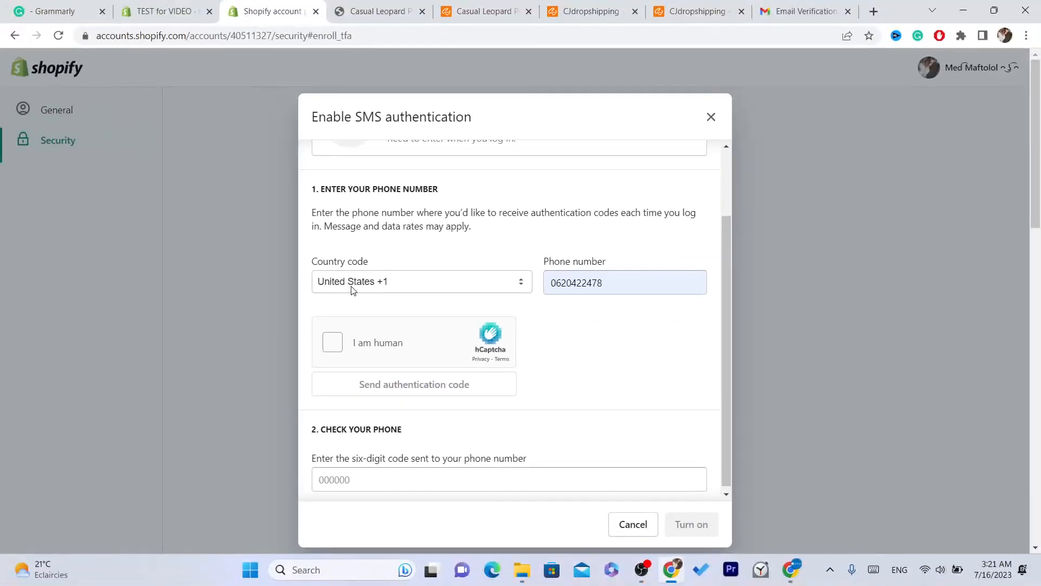
Tick the hCaptcha 'I am human' checkbox and focus the six-digit code field
left_click(624, 282)
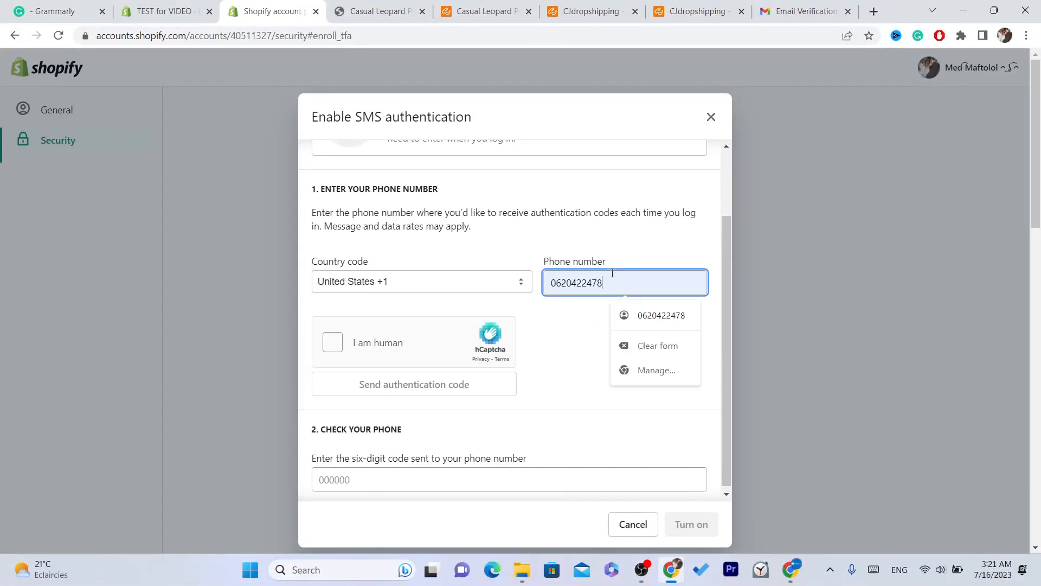
left_click(331, 343)
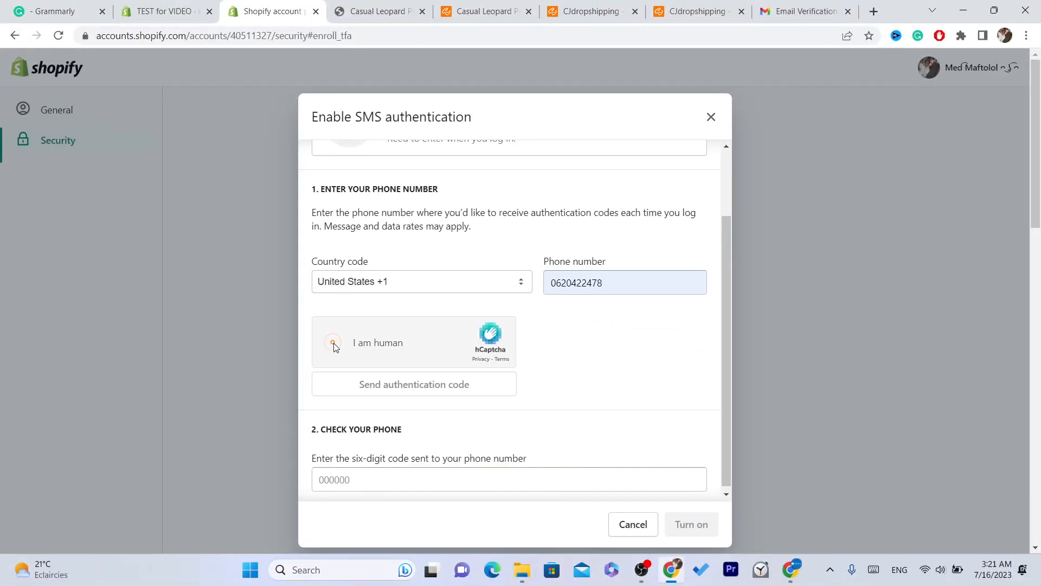
left_click(332, 343)
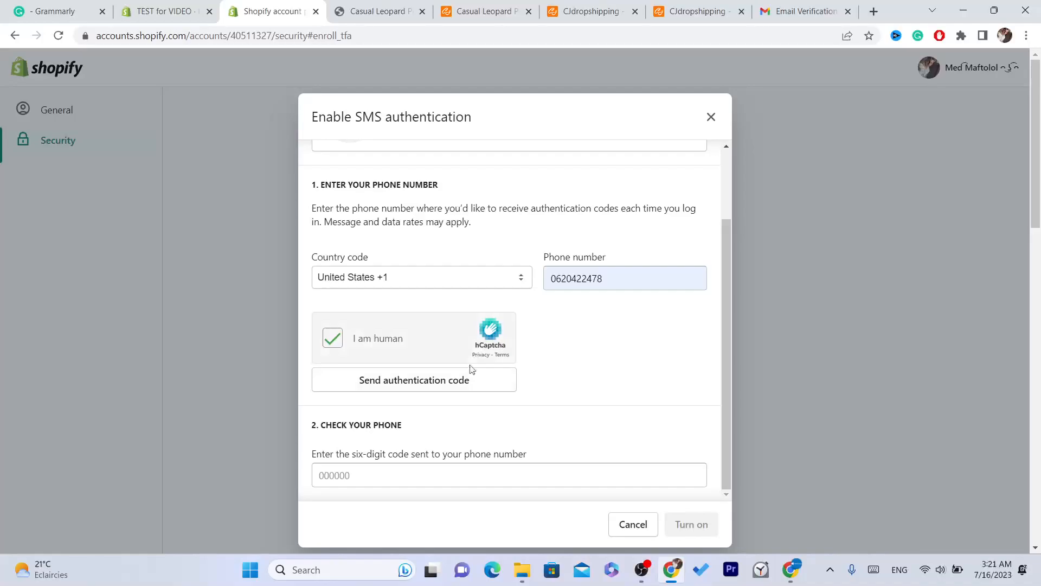
left_click(508, 474)
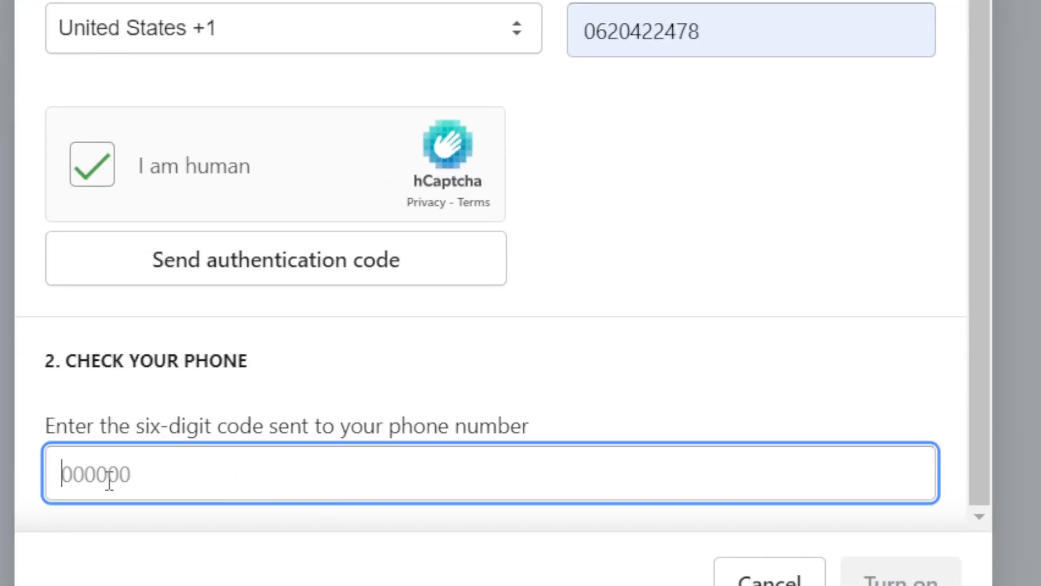
scroll("down", 3)
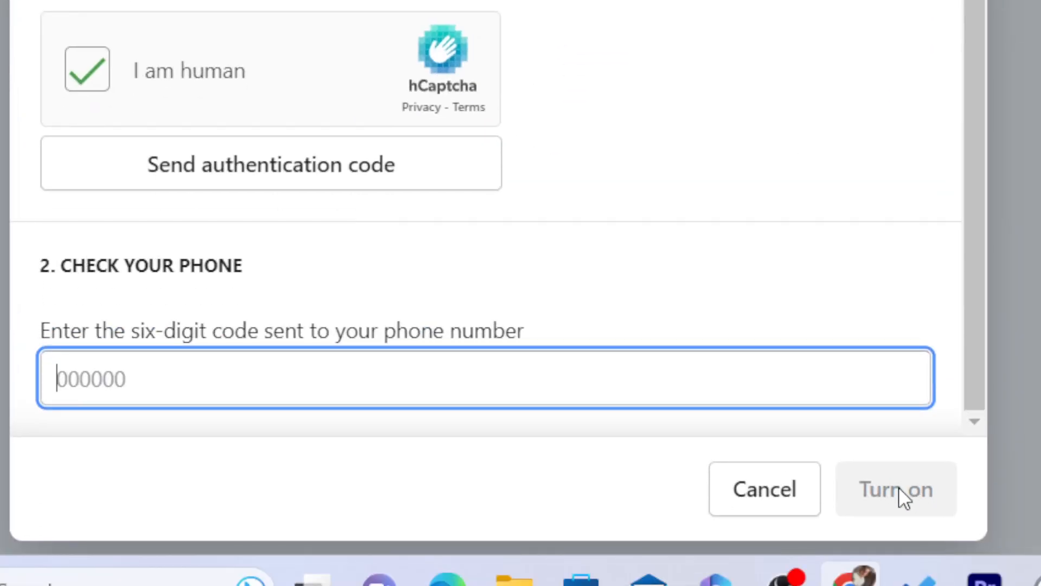